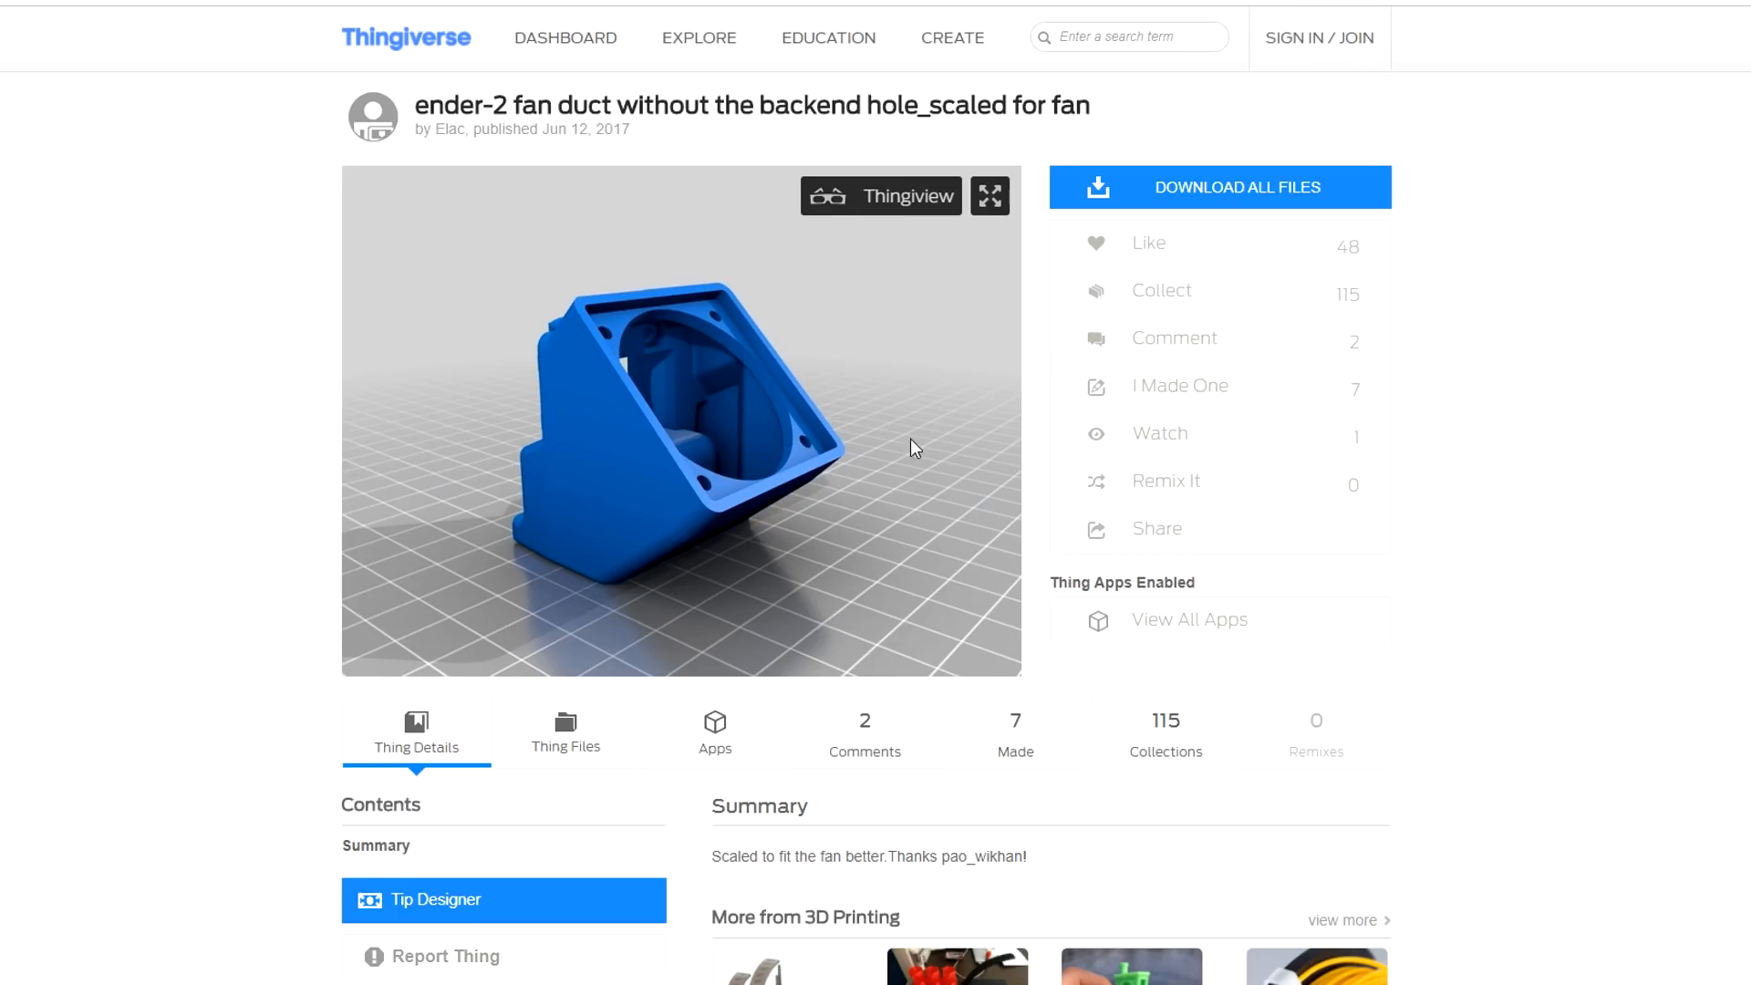
# - Start and complete binding the WiFi printer module so 3DWF is listed as a printer
pyautogui.scroll(-3)
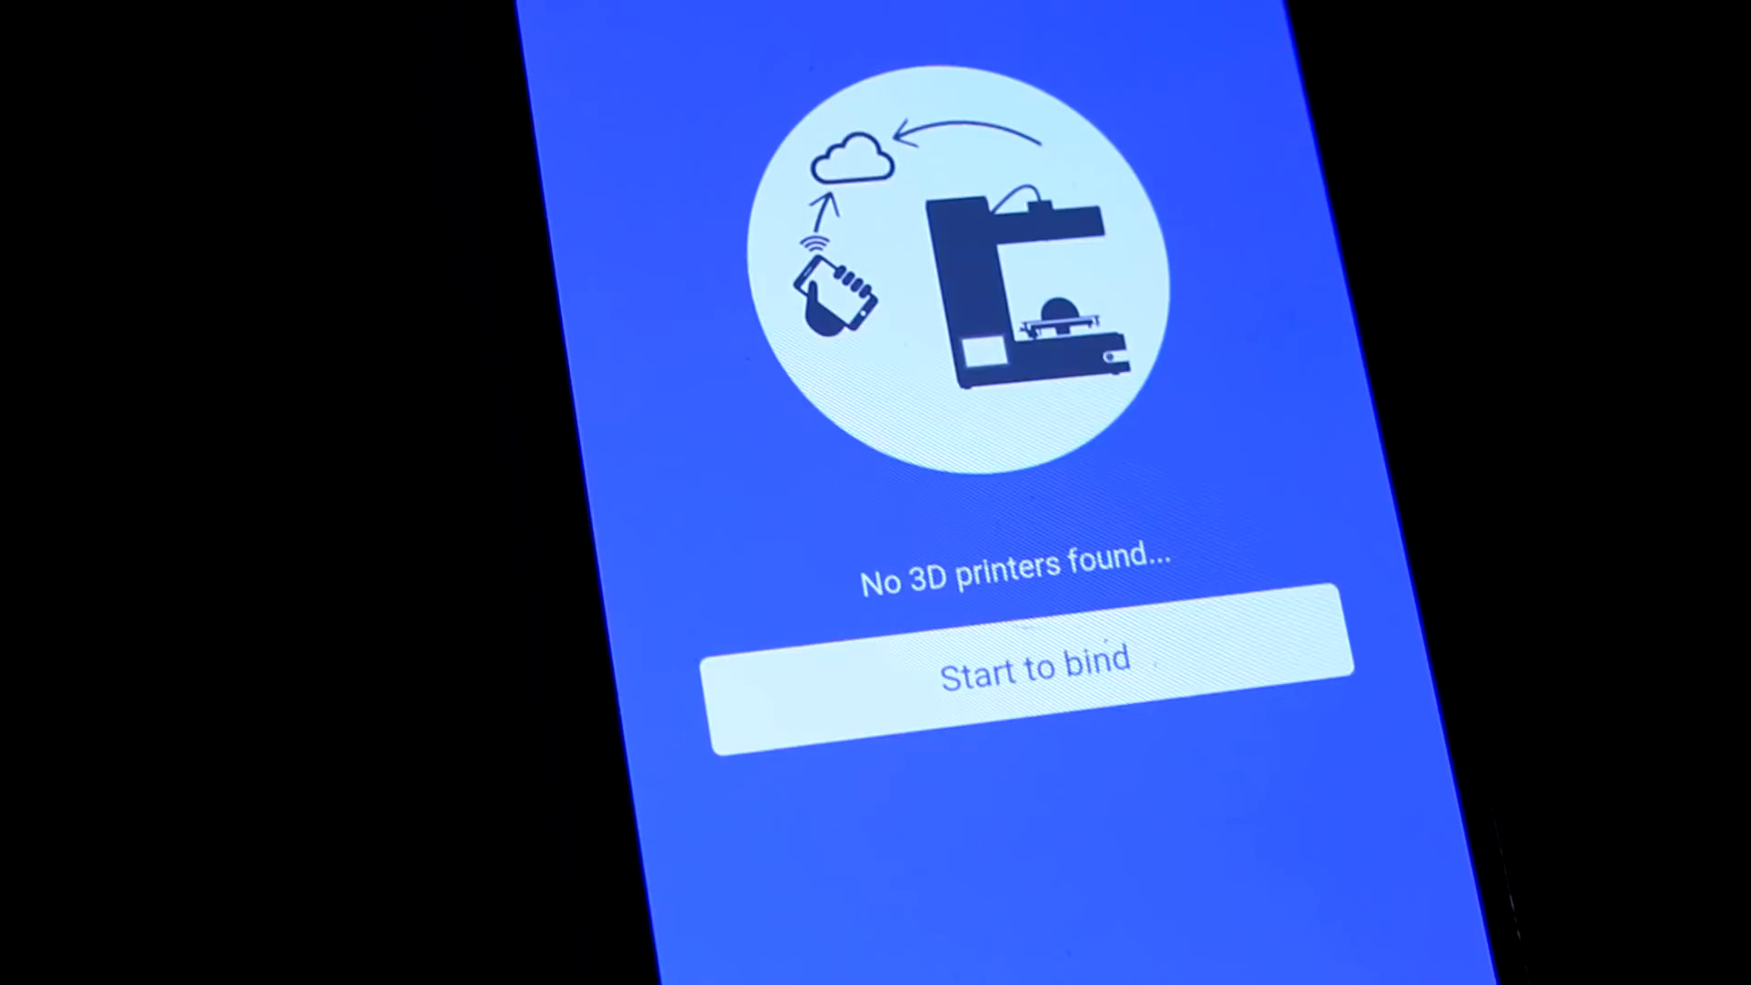
pyautogui.click(1034, 658)
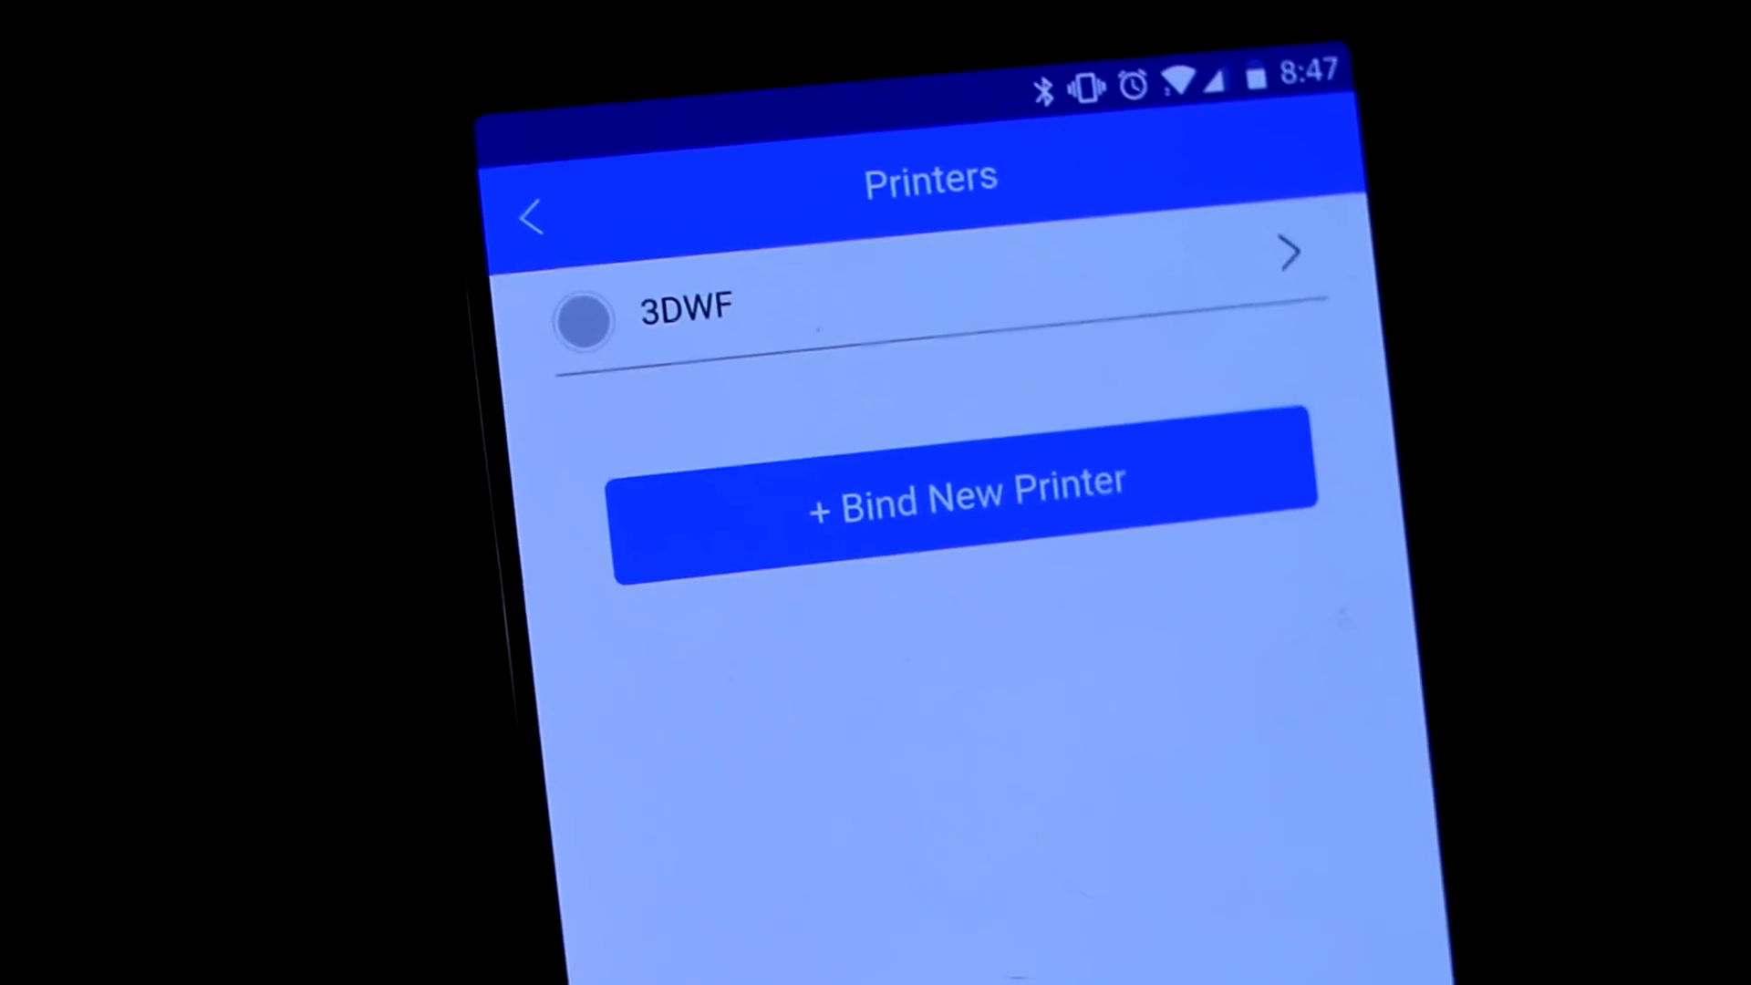
pyautogui.click(960, 497)
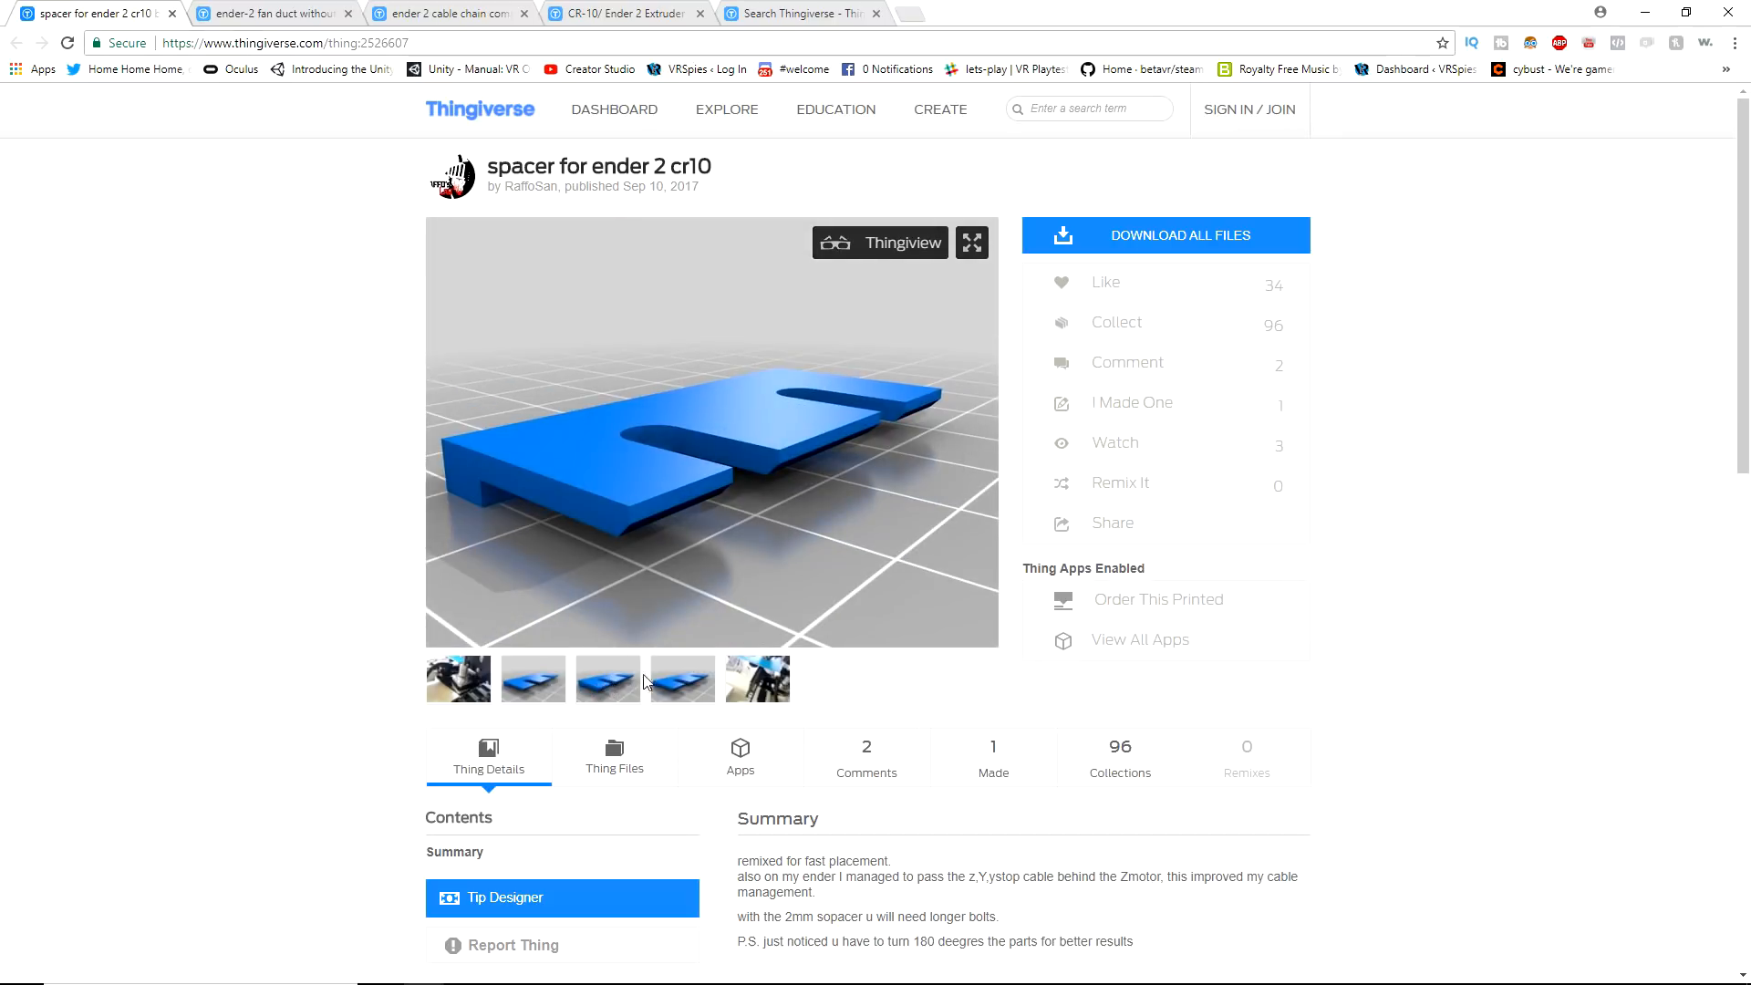
# - Switch the spacer page preview to the last thumbnail, the photo of the installed spacer
pyautogui.click(756, 678)
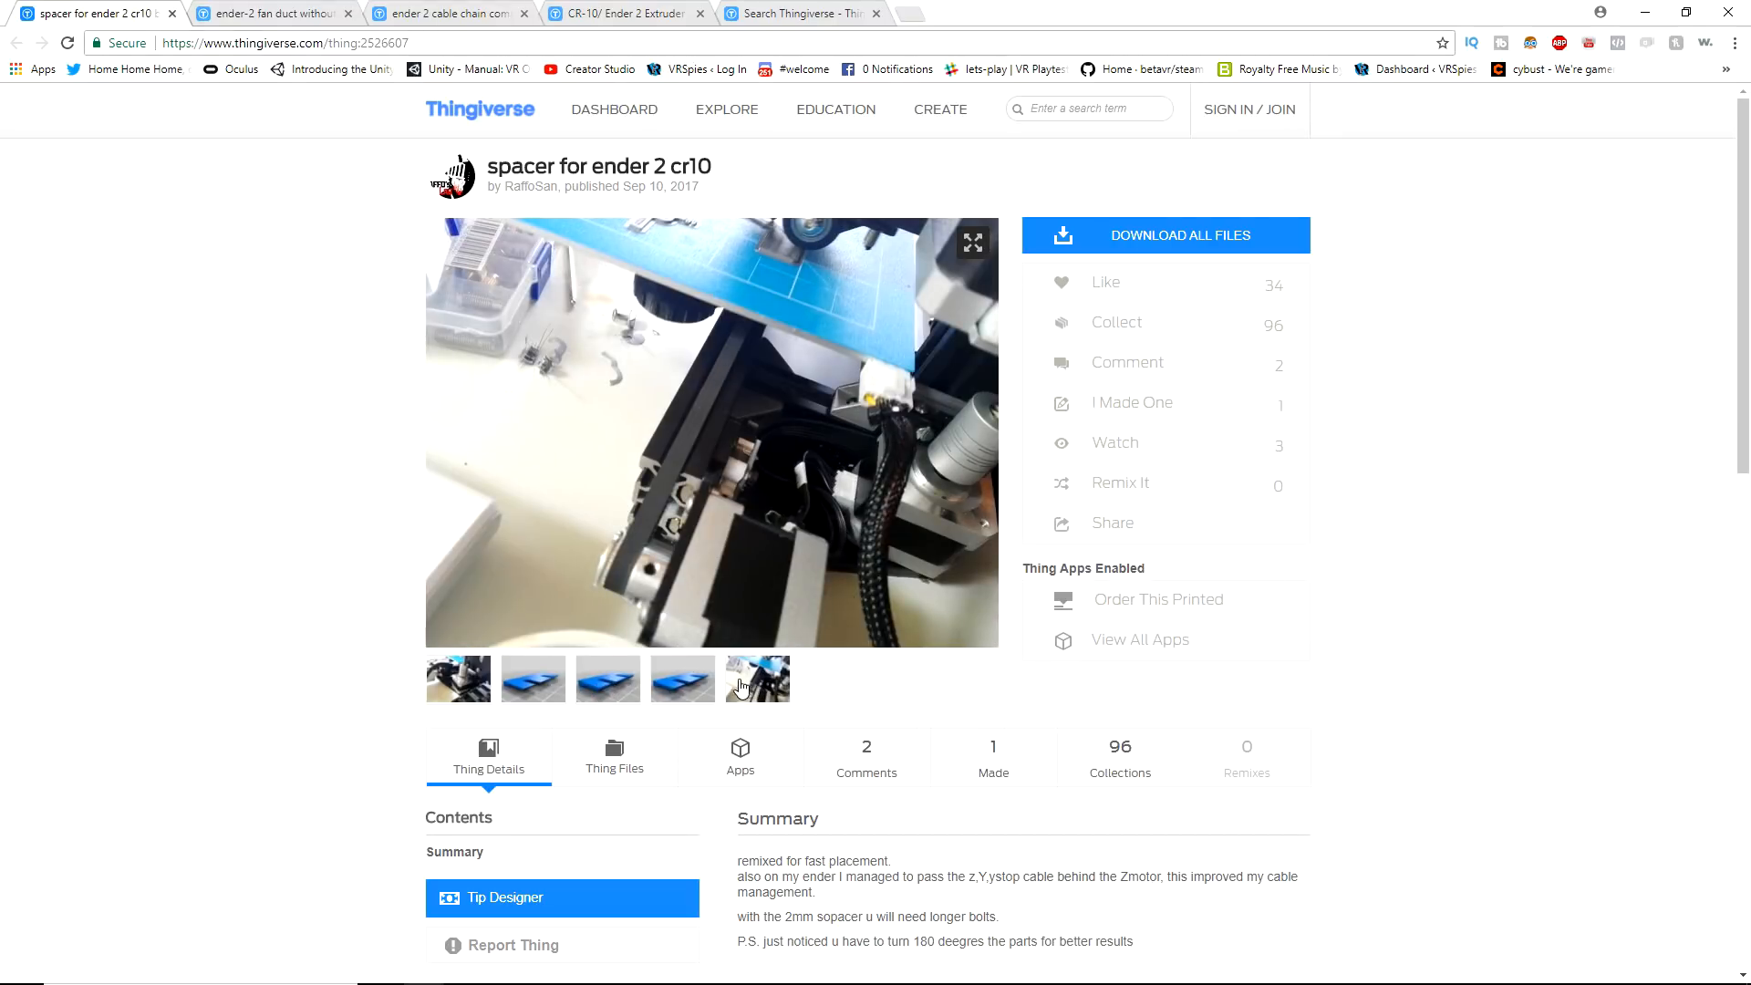
pyautogui.moveTo(432, 685)
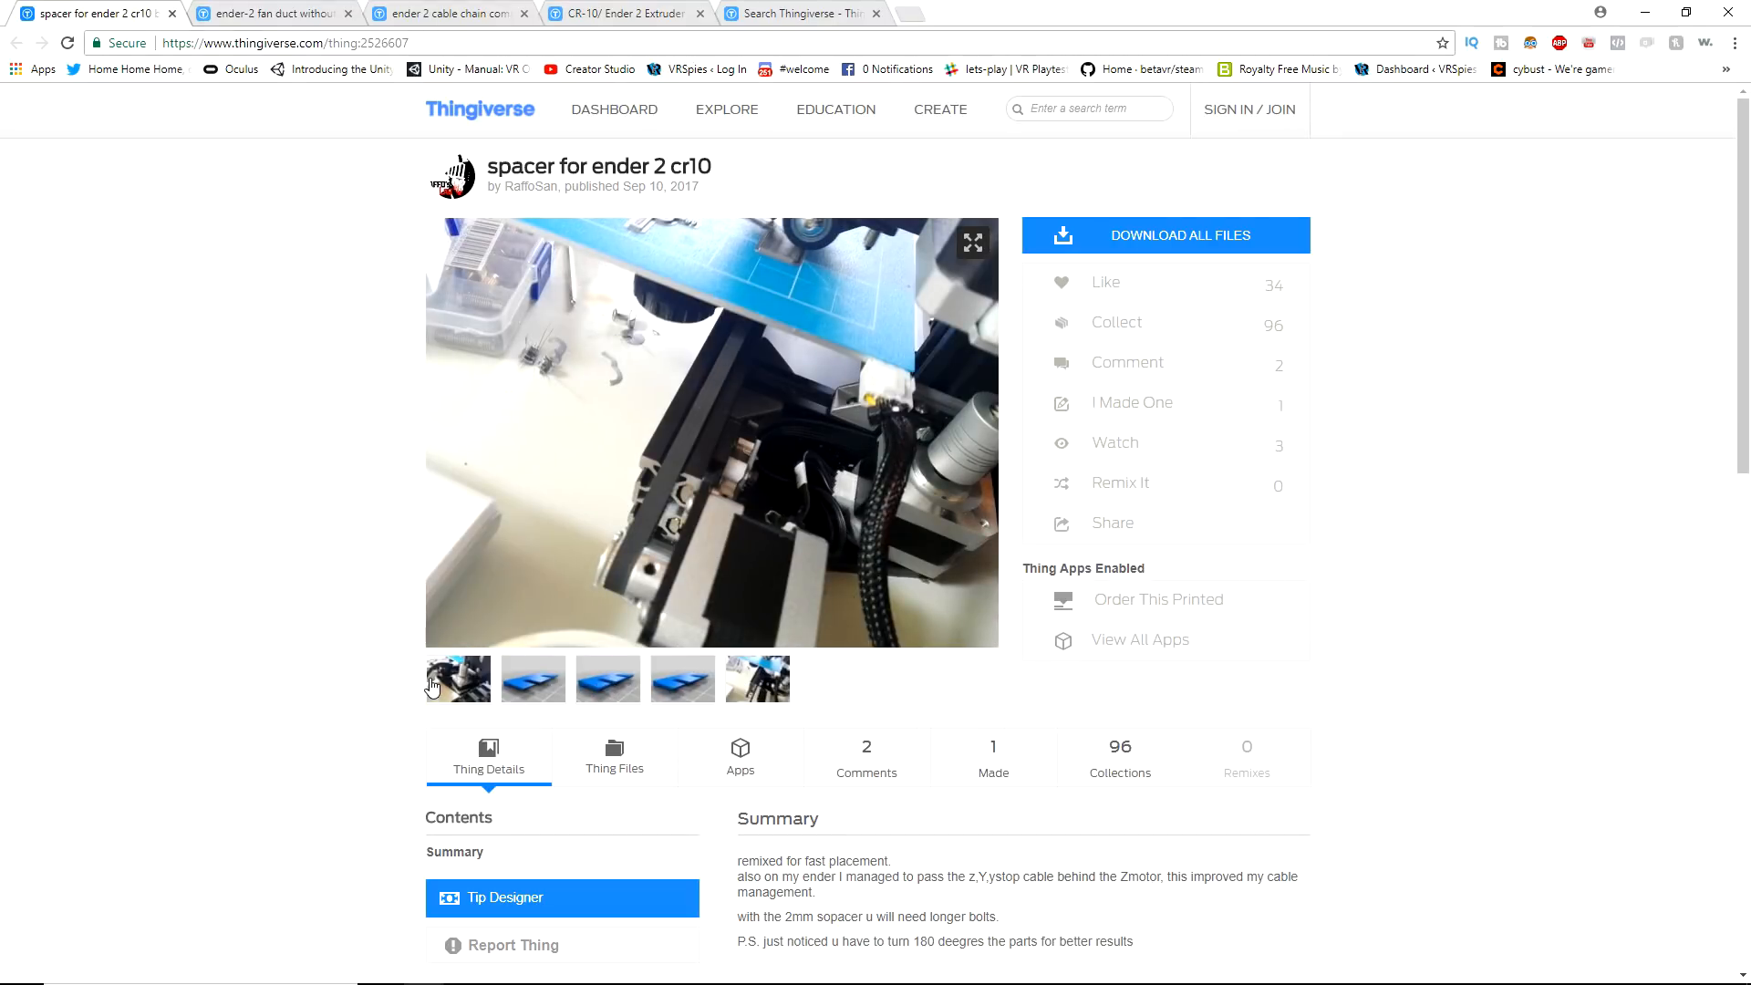